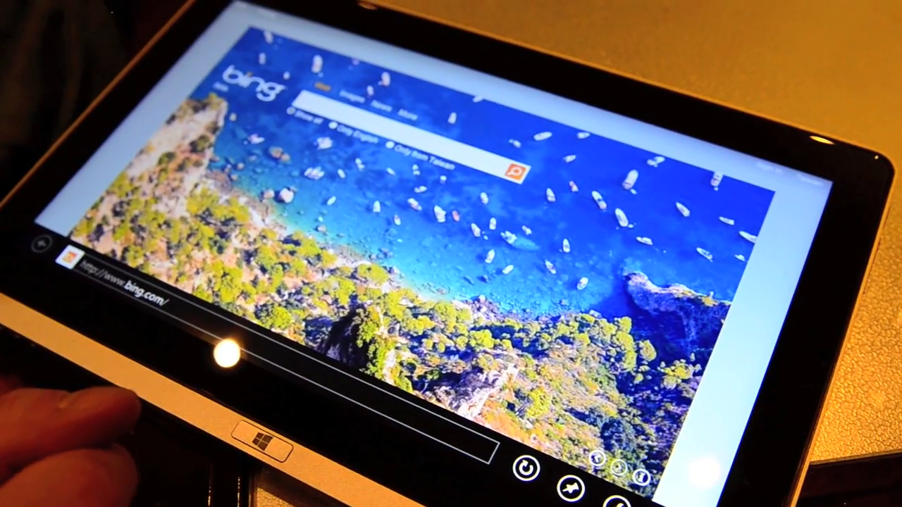
Step: Go from the Bing homepage to the orange-headed tech news site and scroll down
click(141, 300)
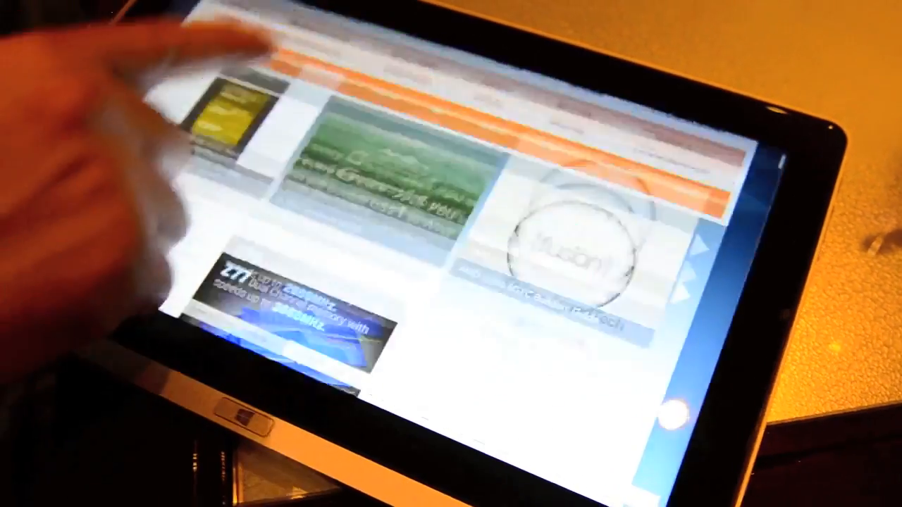
scroll(down, 3)
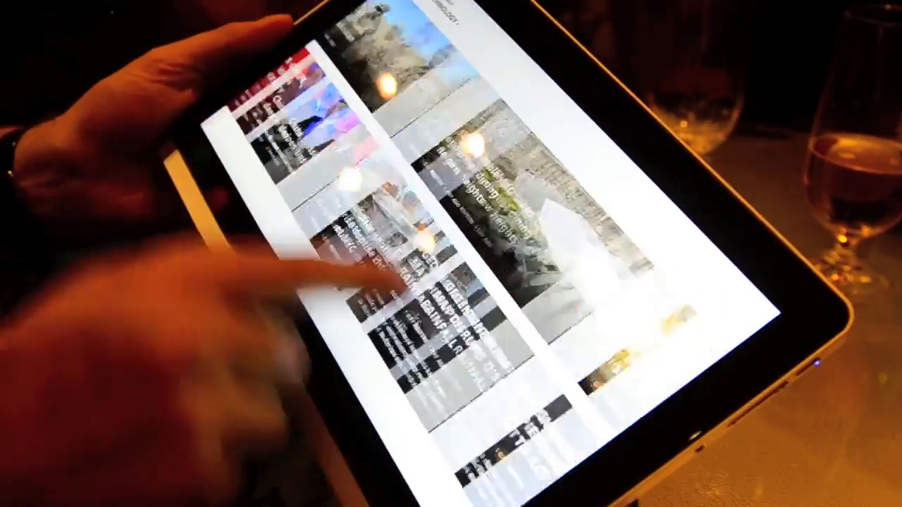
Step: Scroll the News app down to reveal later red and grey story tiles
scroll(down, 3)
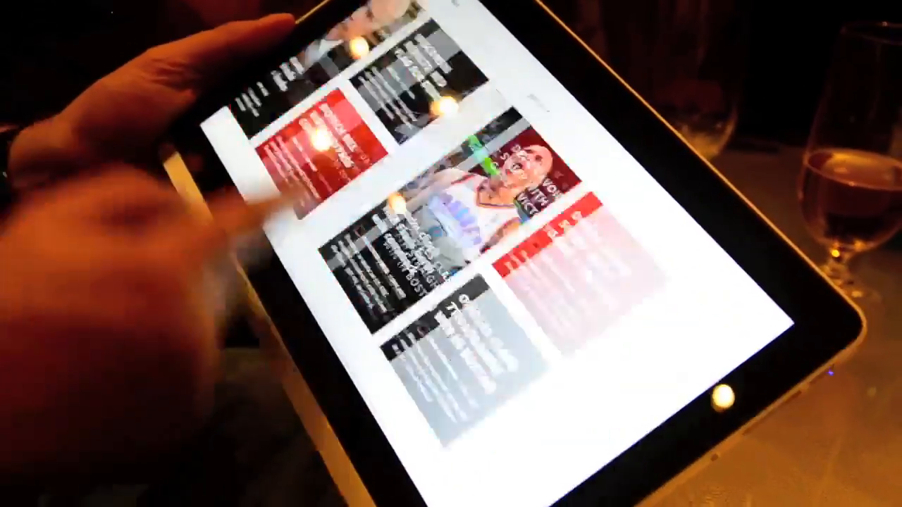